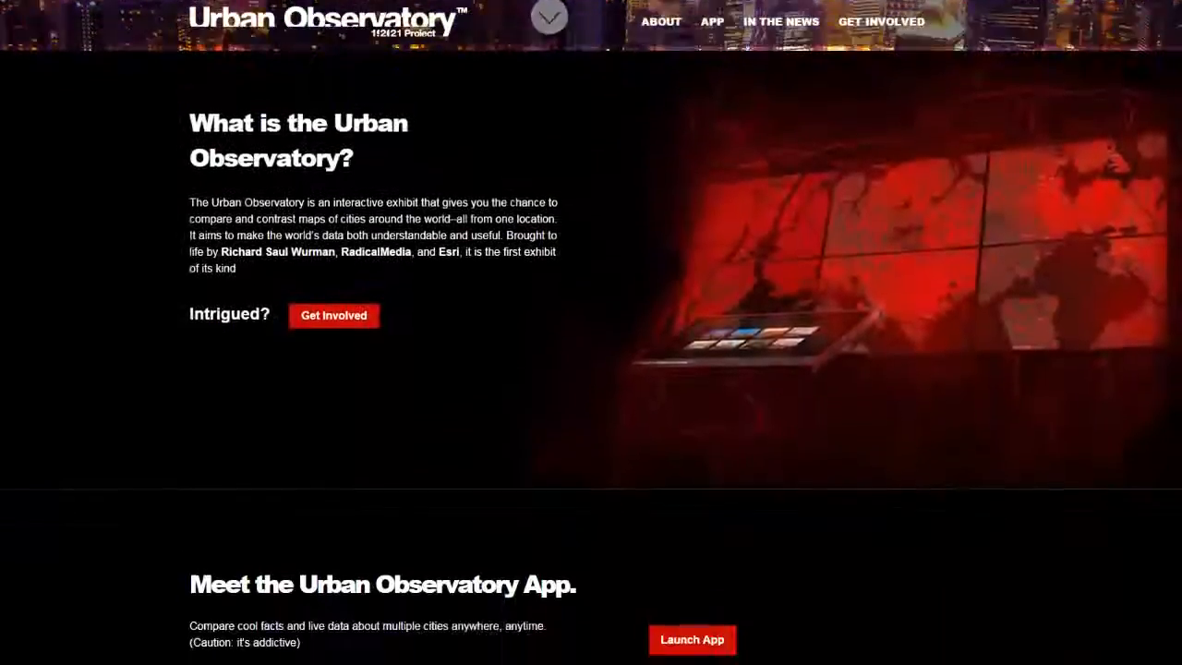
# Launch the Urban Observatory comparison app and open the Cities picker for the middle map
pyautogui.click(692, 639)
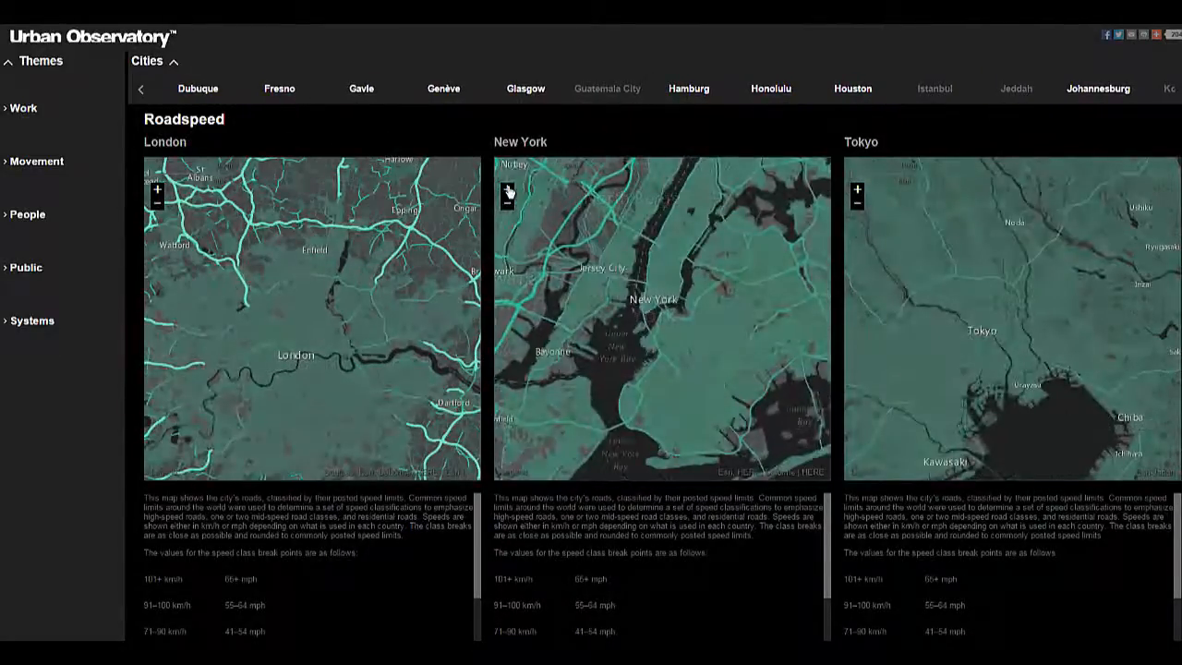
pyautogui.click(507, 191)
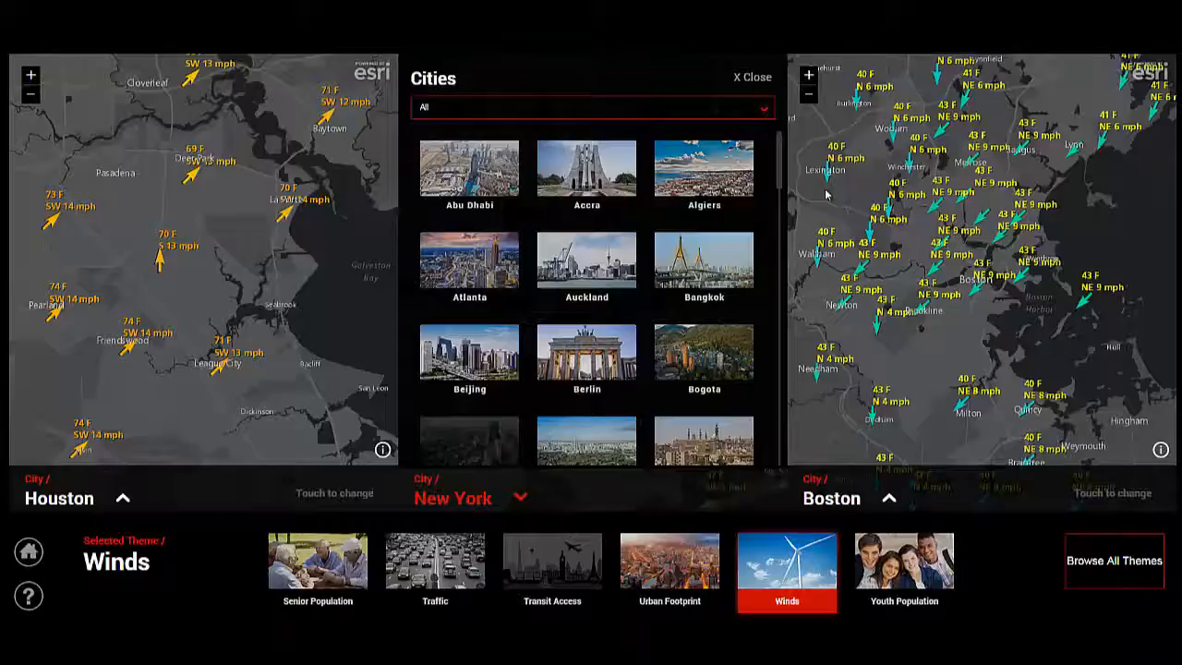
# Scroll the Cities picker list down and choose Genève
pyautogui.scroll(-3)
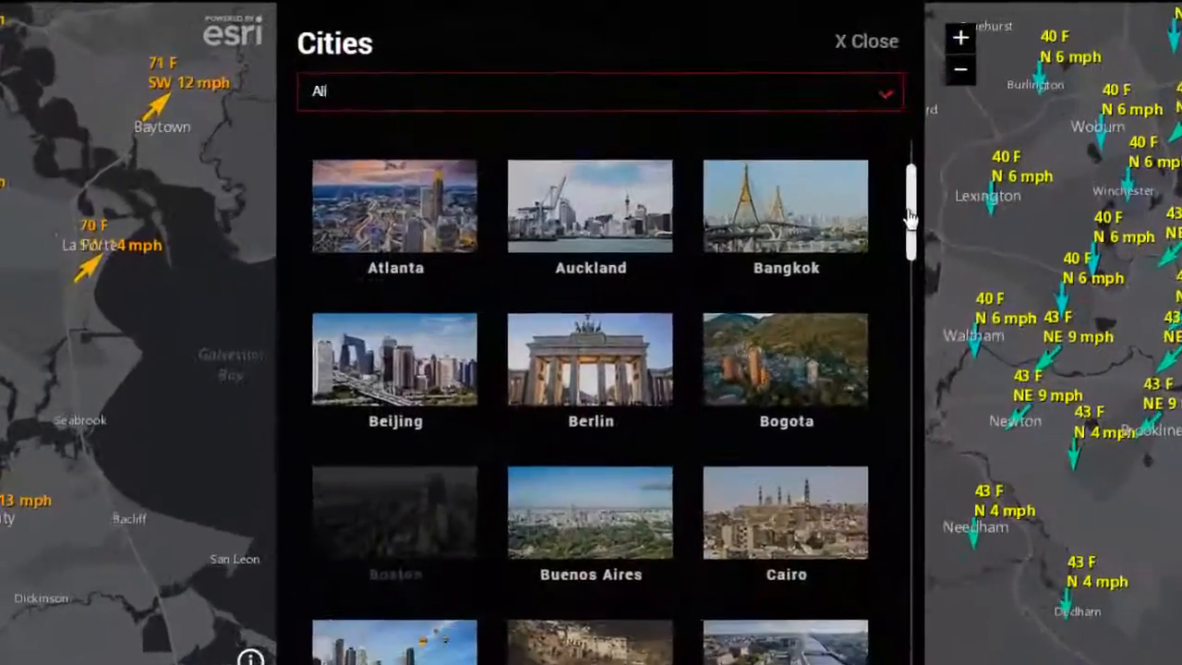
pyautogui.scroll(-3)
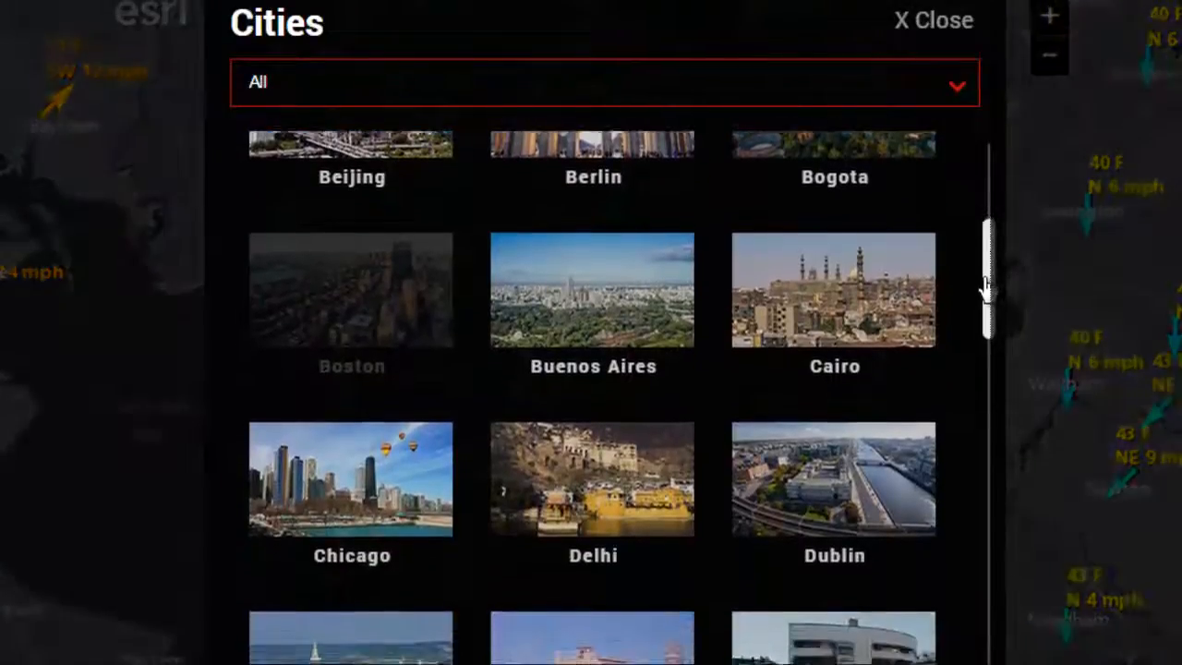
pyautogui.scroll(-3)
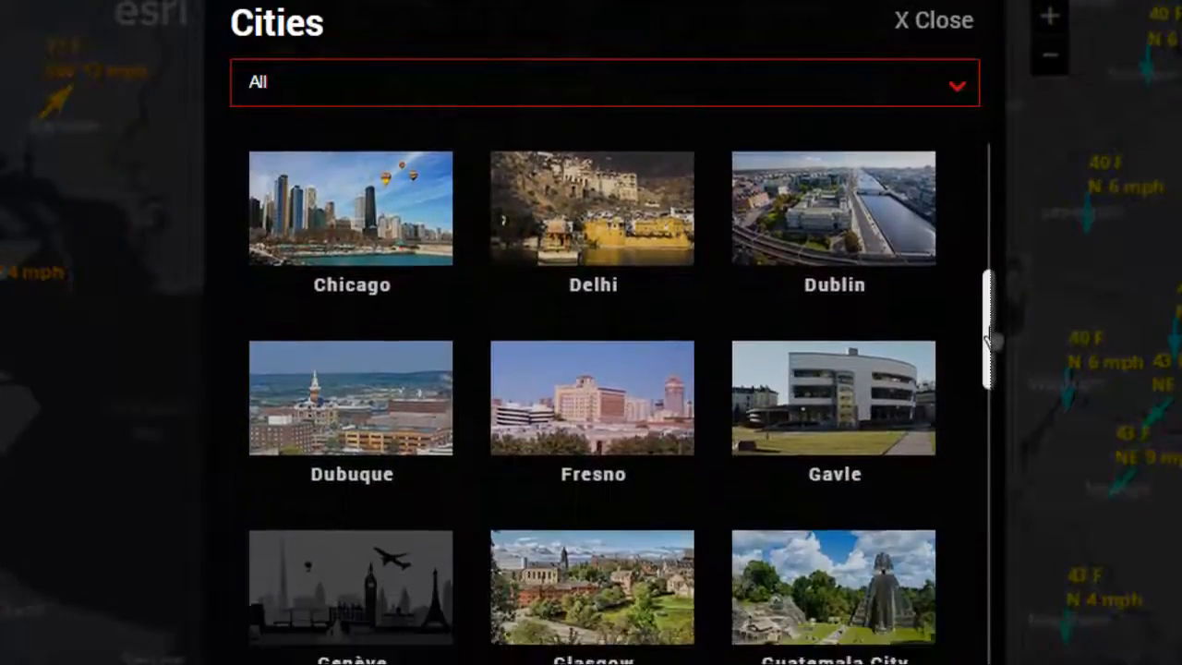
pyautogui.scroll(-3)
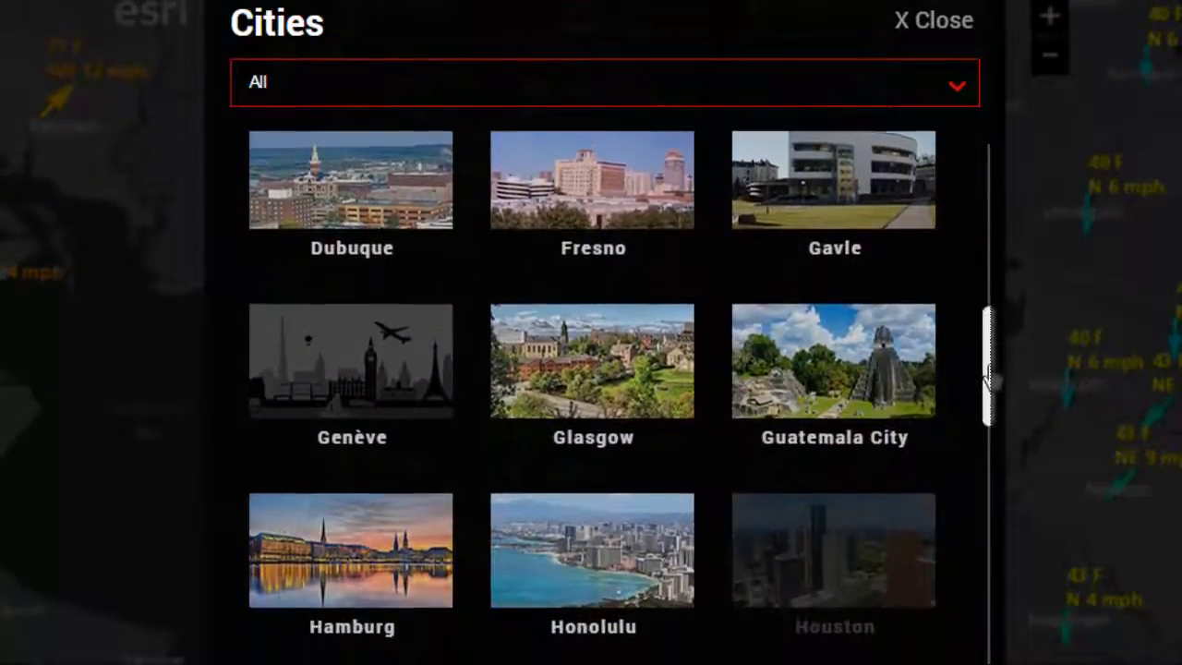
pyautogui.click(934, 20)
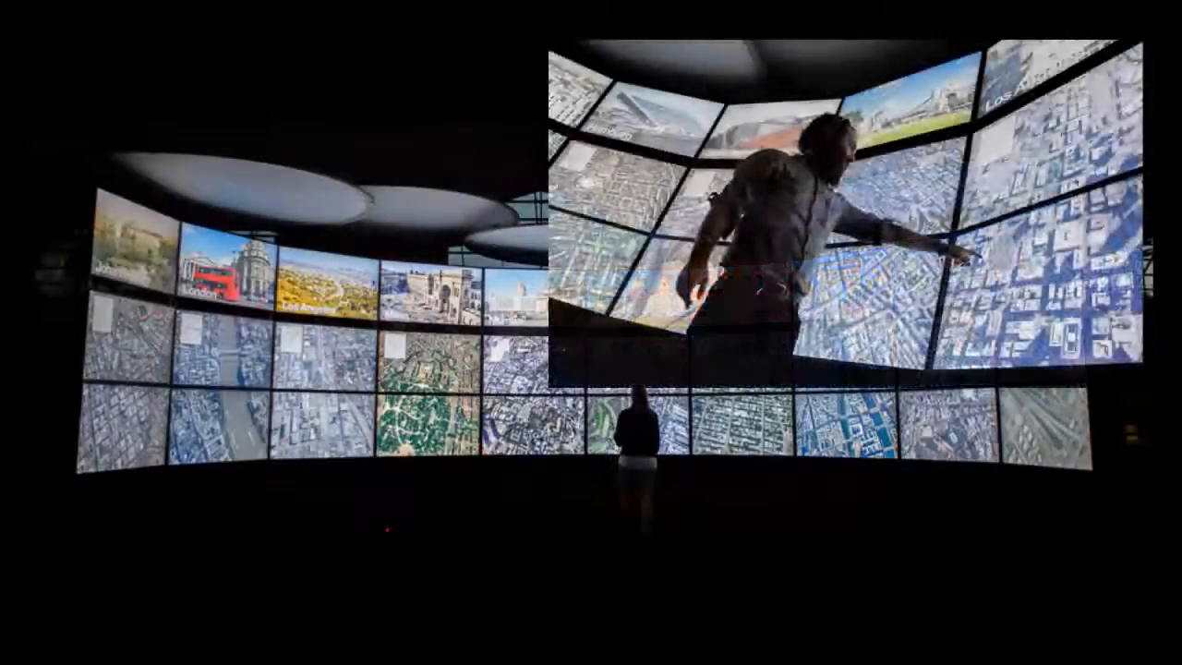
# Visit urbanobservatory.com and follow Getting Your City Involved to the Data Loading Tools page
pyautogui.write('u')
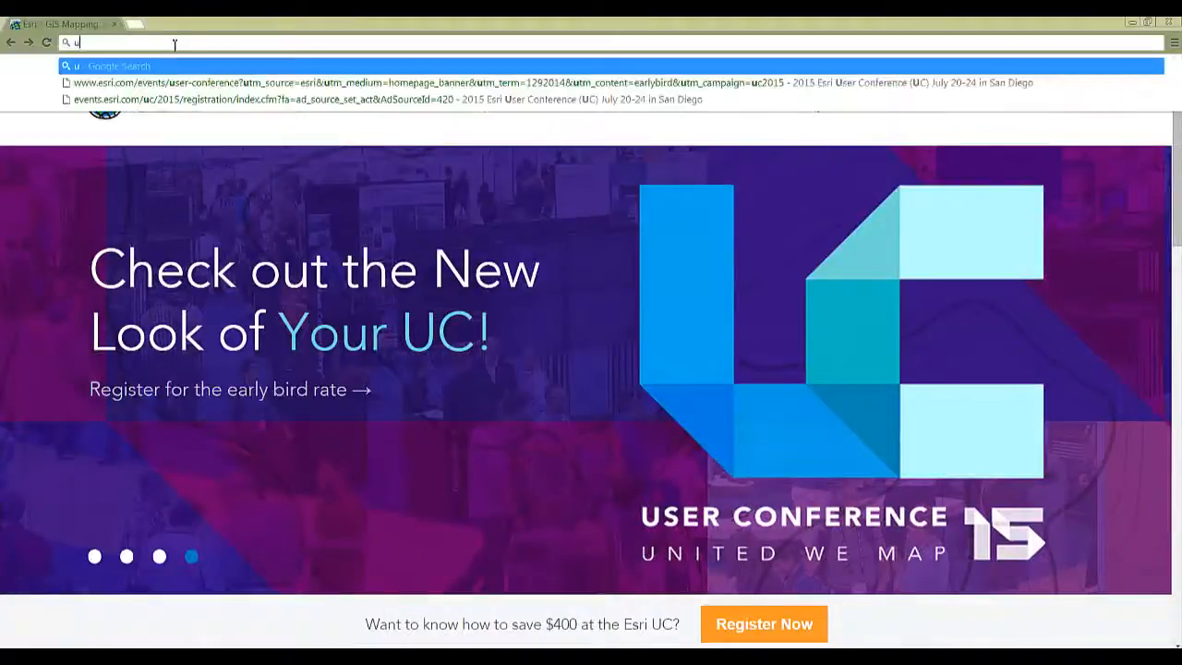
pyautogui.write('rbanobservatory.com')
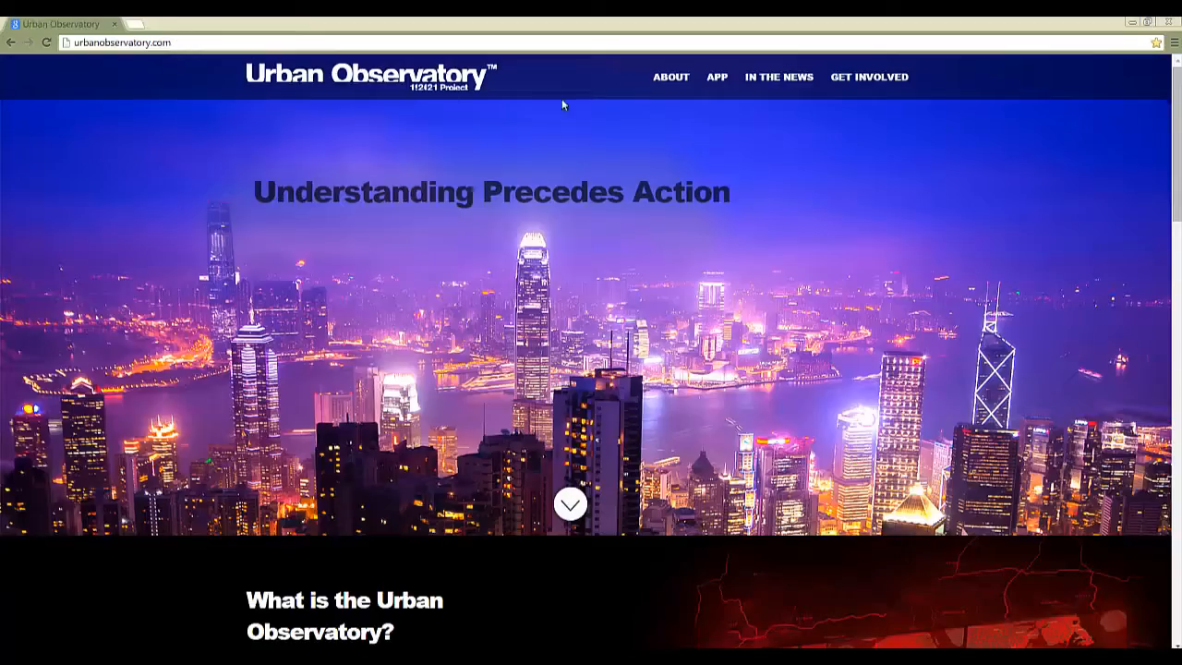
pyautogui.scroll(-3)
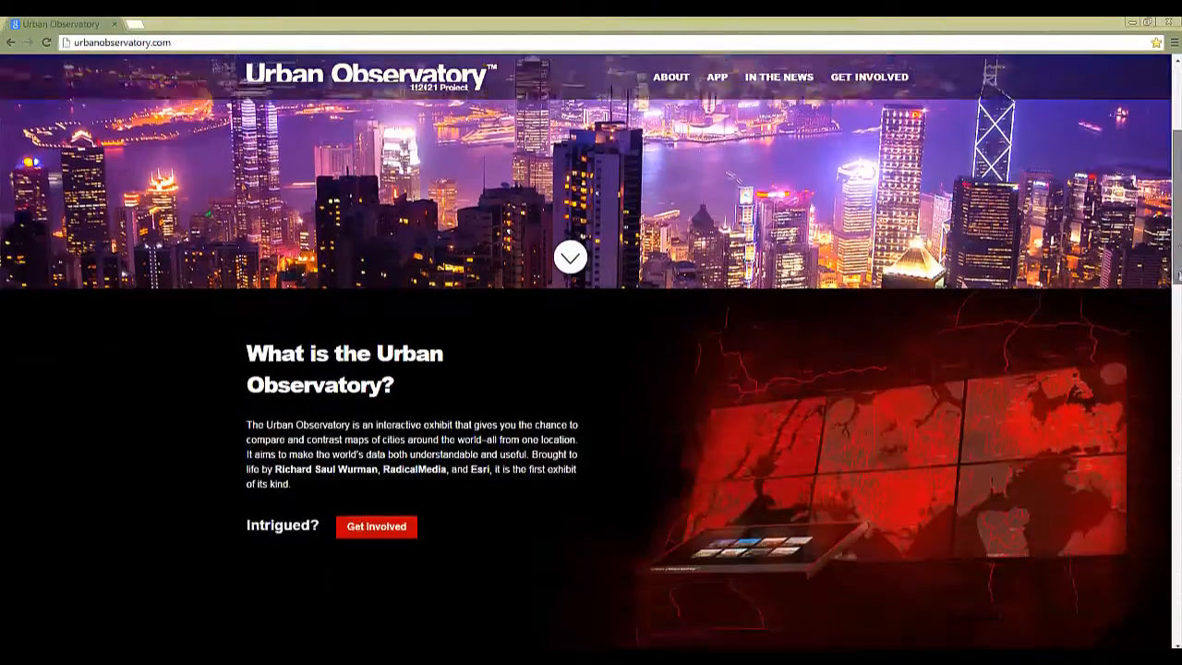
pyautogui.scroll(-3)
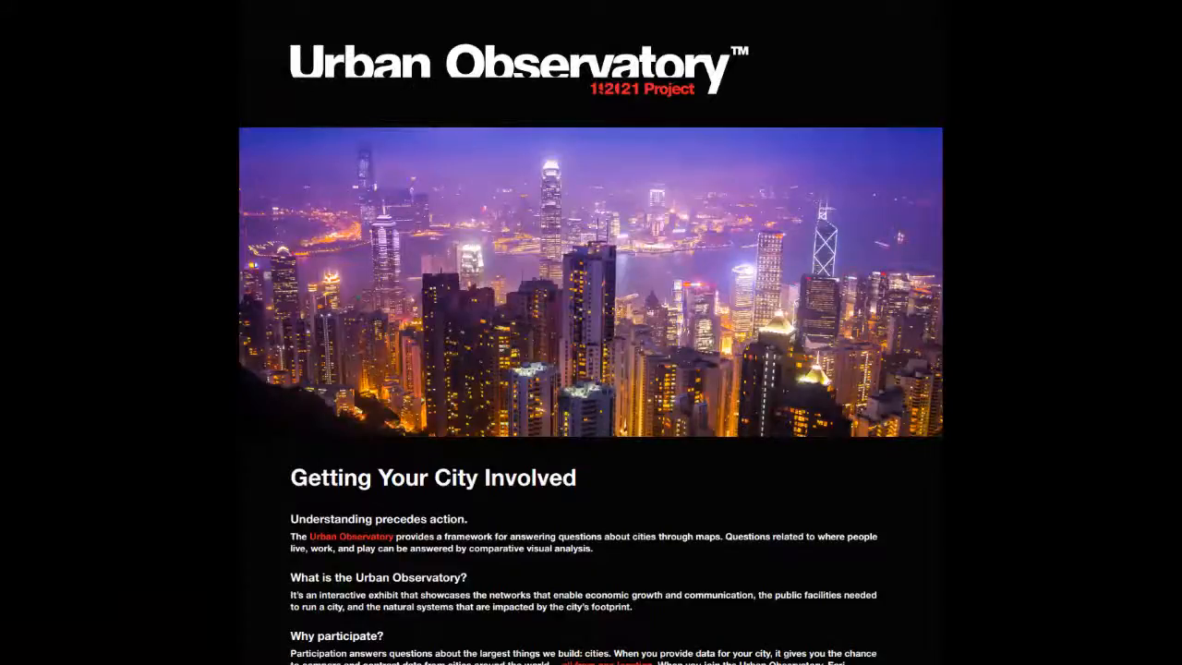
pyautogui.scroll(-3)
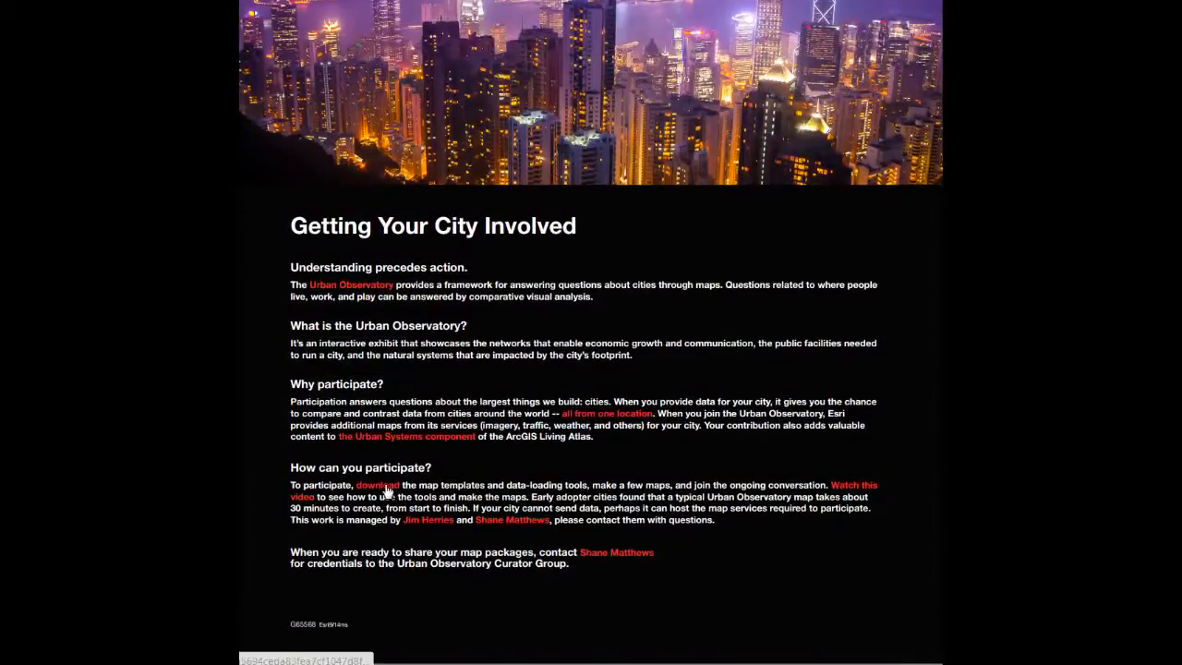
pyautogui.click(376, 484)
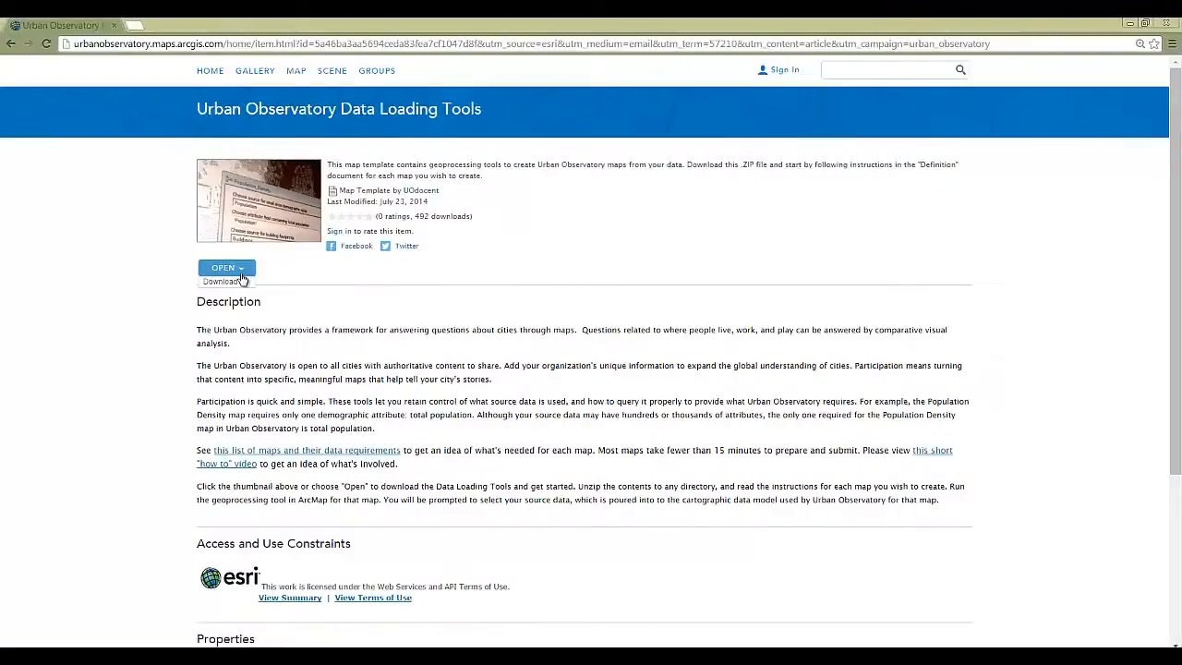
# Download the Urban Observatory Data Loading Tools zip and open the downloaded archive
pyautogui.click(221, 281)
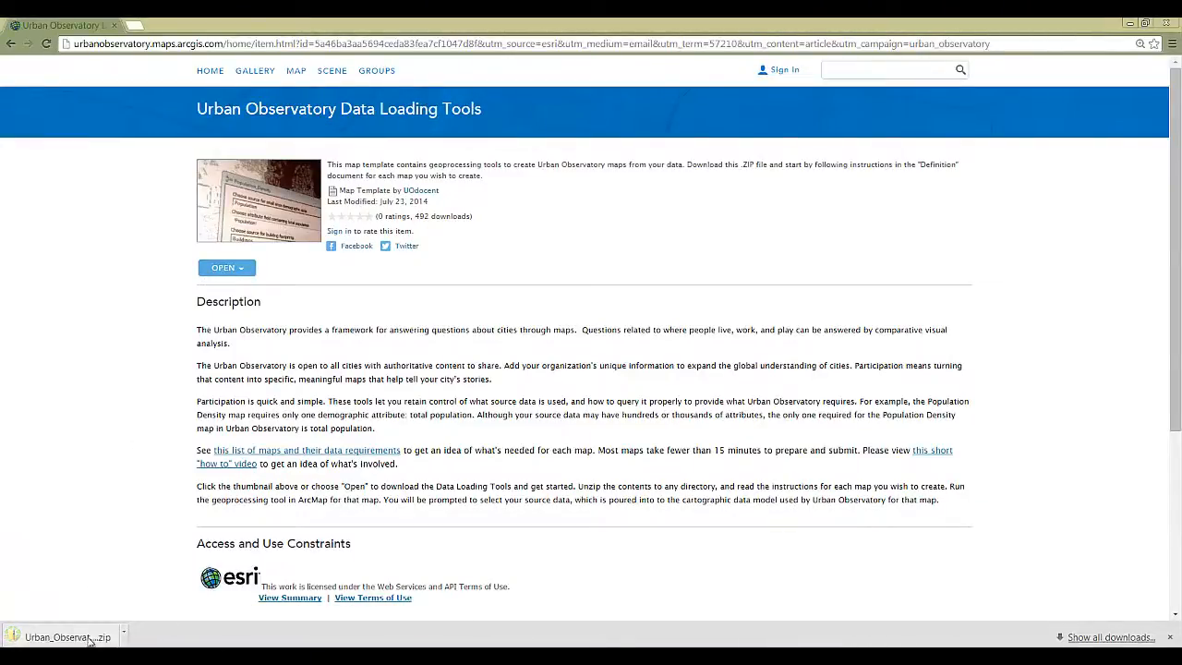
pyautogui.click(64, 637)
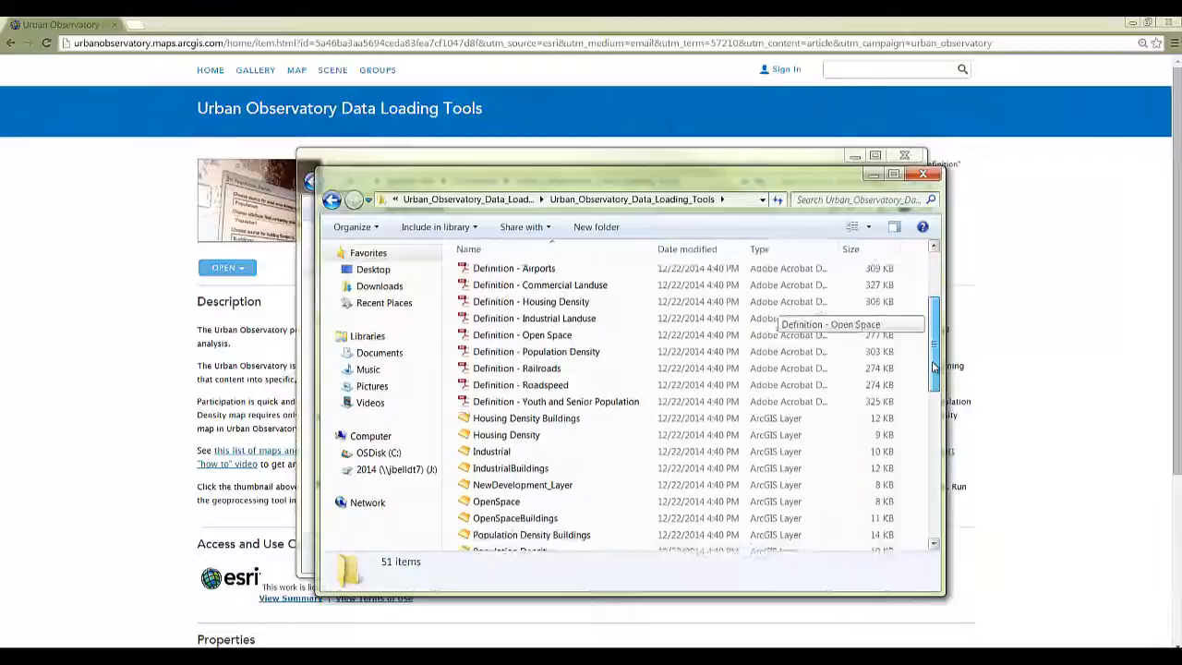
# Find UO_Tools_version2_PopDensity in the tools folder and open it in ArcMap
pyautogui.scroll(-3)
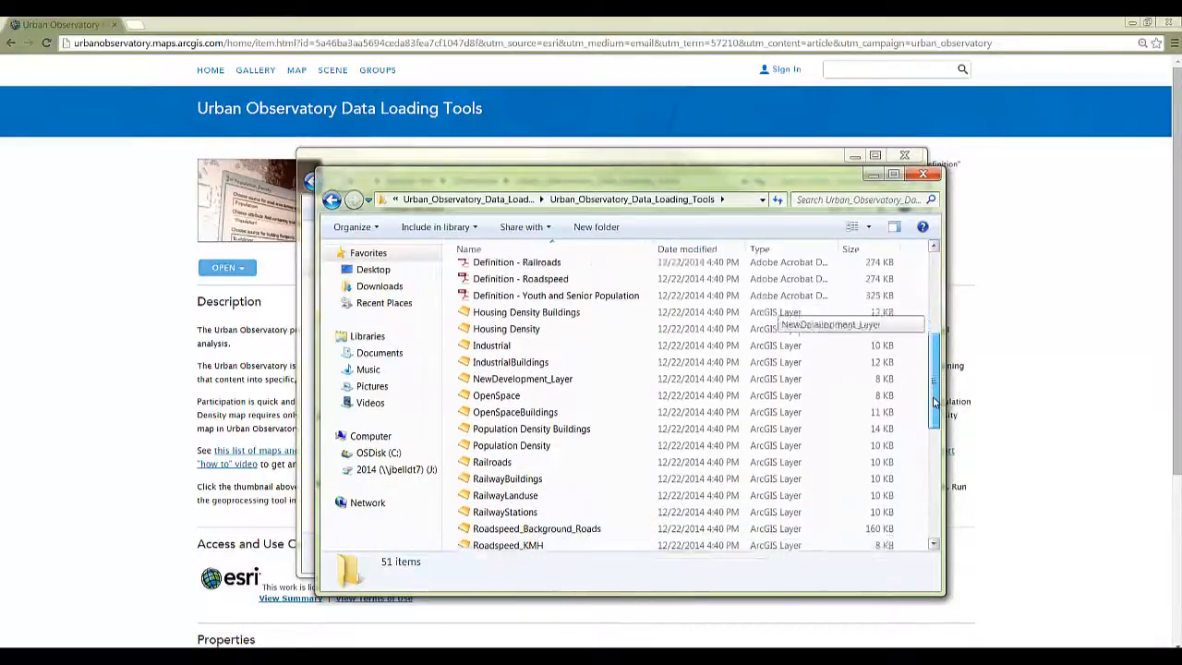
pyautogui.scroll(-3)
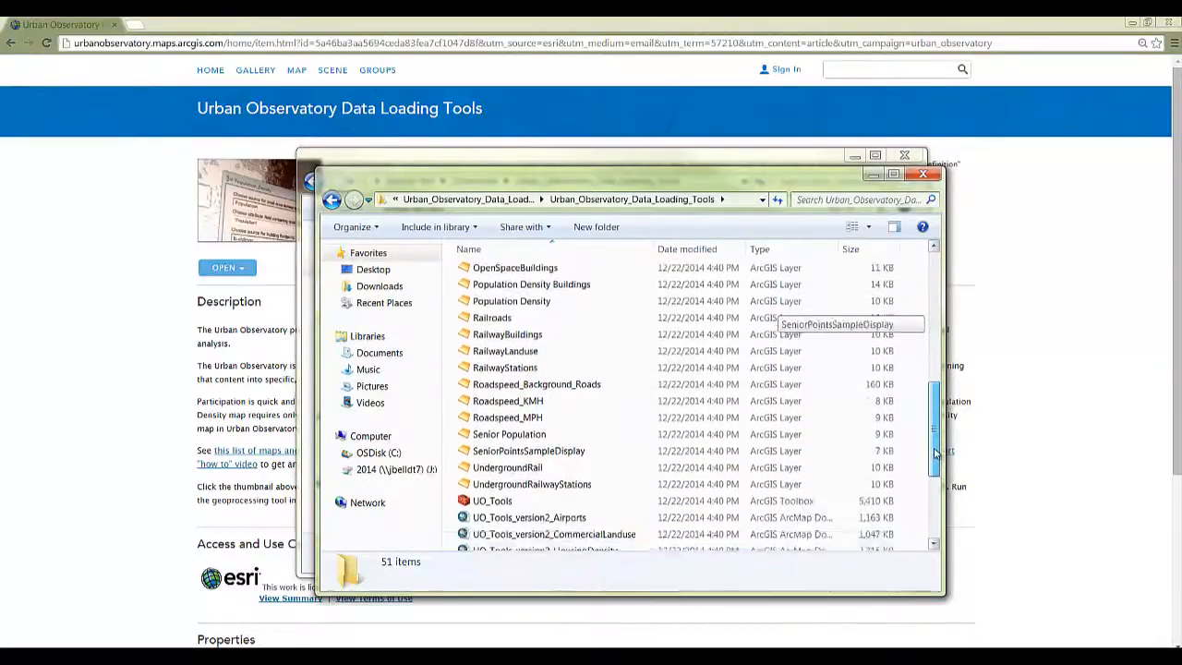
pyautogui.click(875, 154)
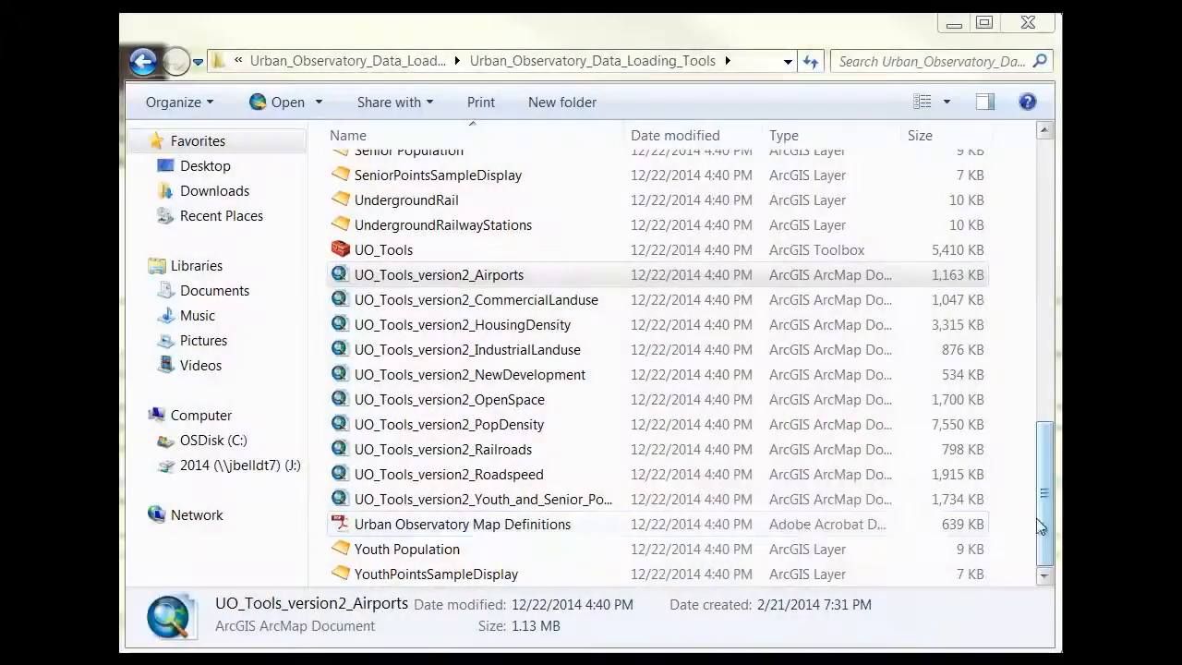
pyautogui.click(449, 424)
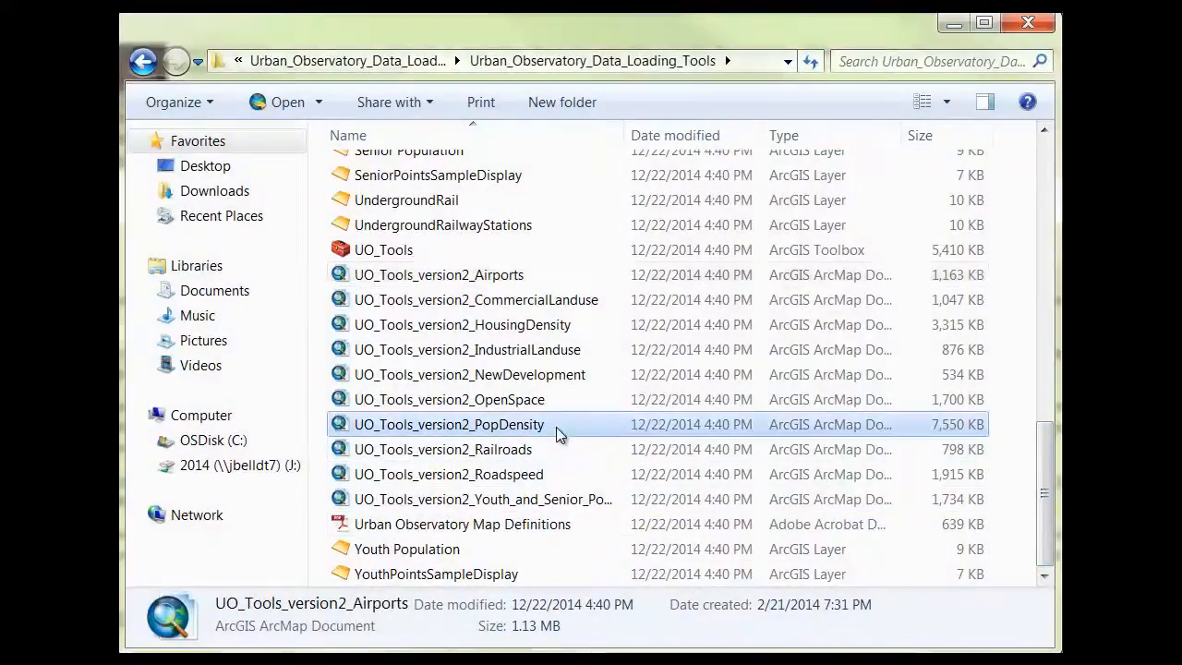
pyautogui.doubleClick(449, 424)
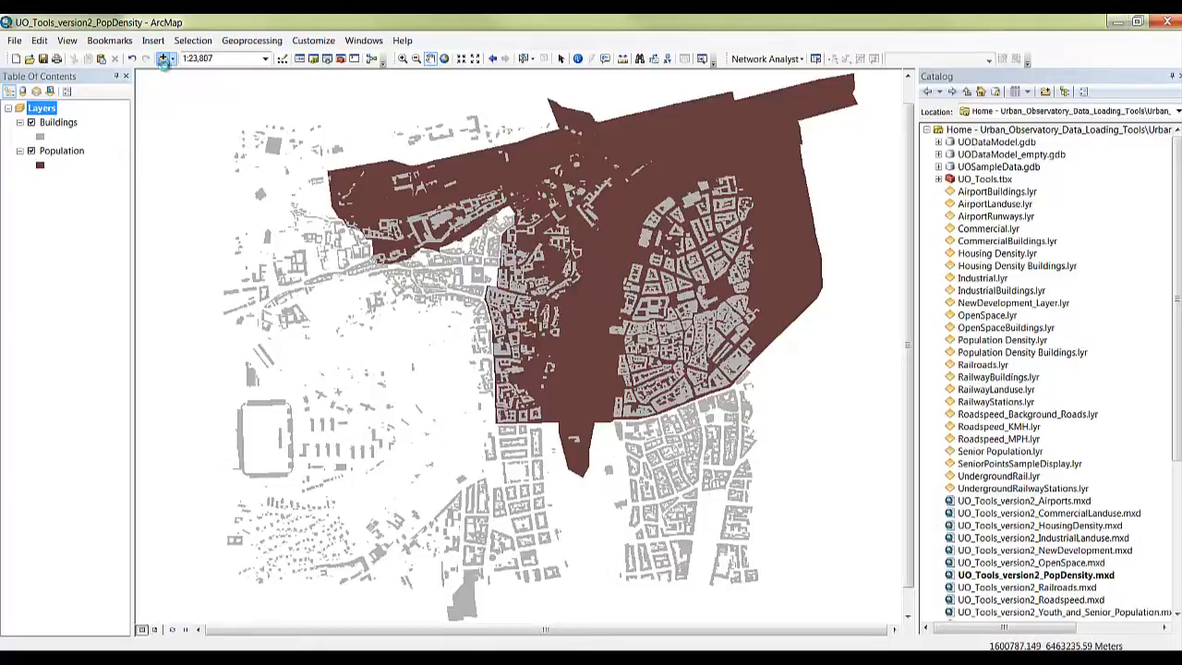
# Add the PopulationDensity and PopulationDensityBuildings layers, then open UO_Tools.tbx's Population_Density model
pyautogui.click(164, 58)
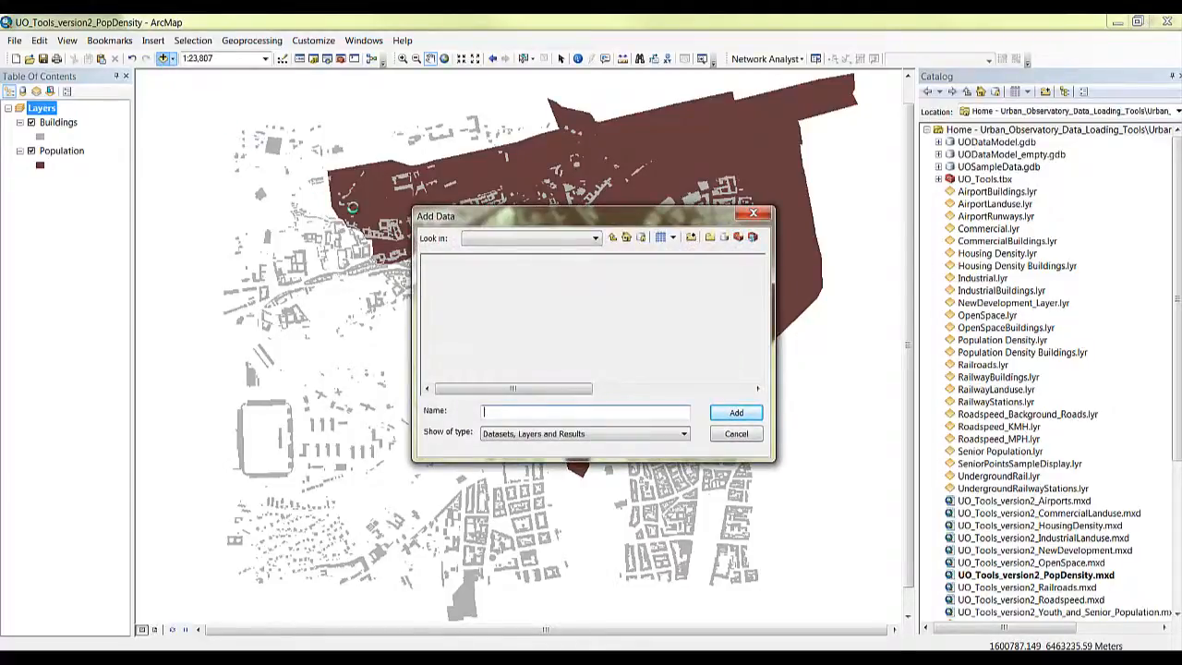
pyautogui.click(737, 433)
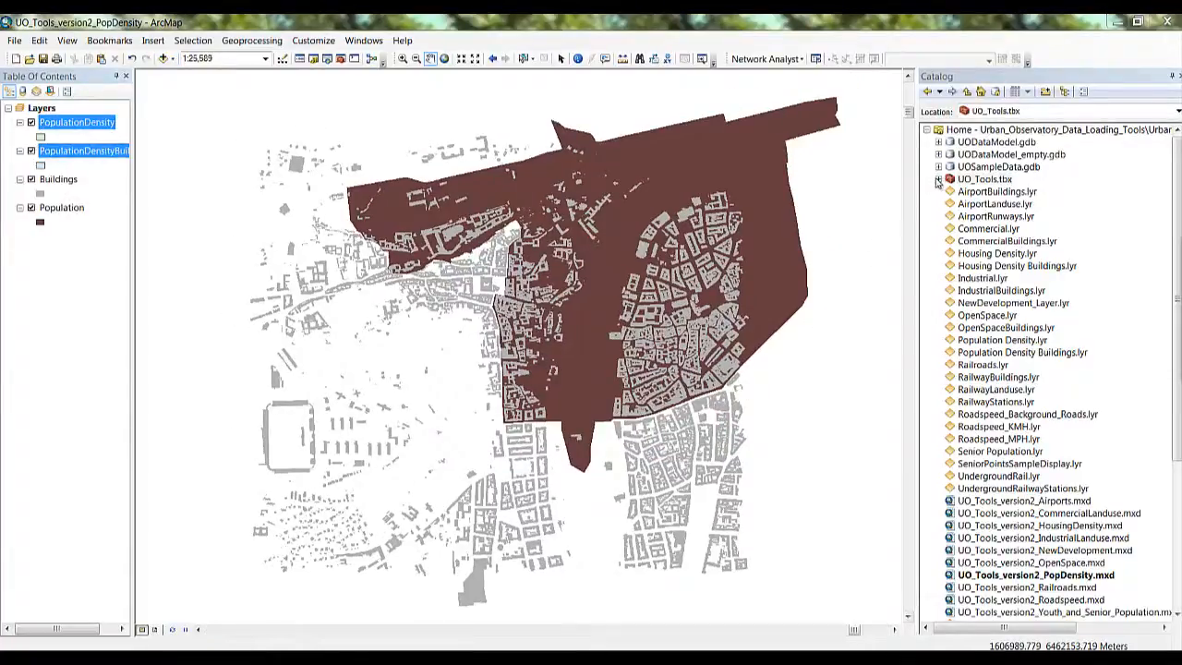
pyautogui.click(937, 178)
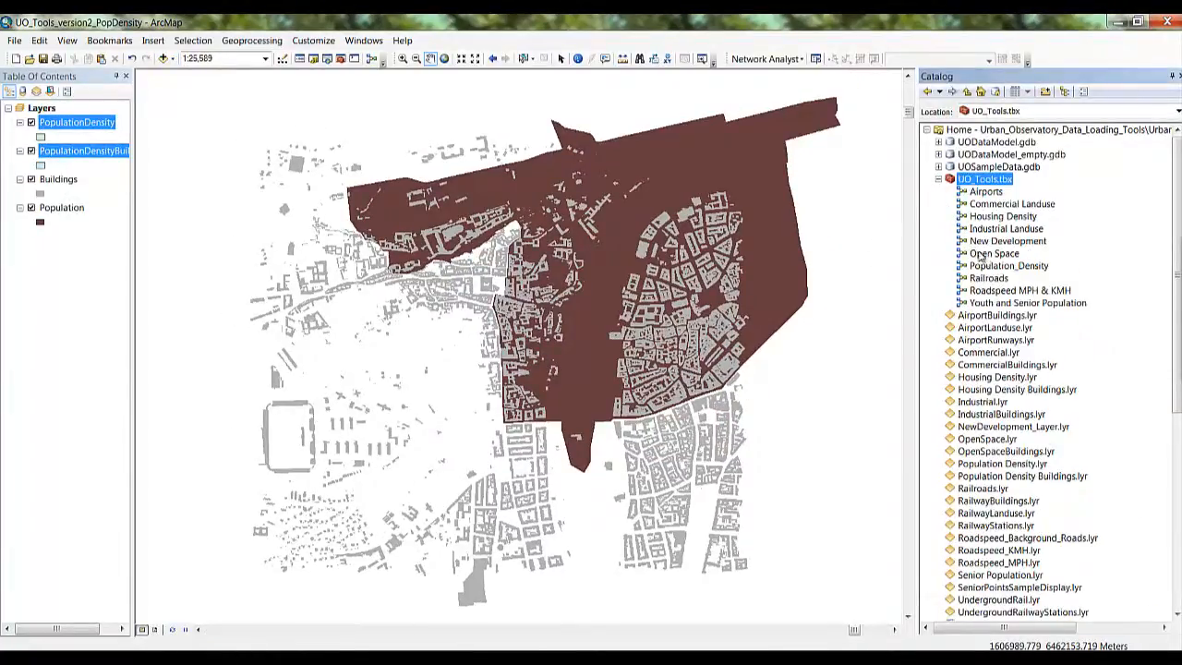
pyautogui.click(1010, 266)
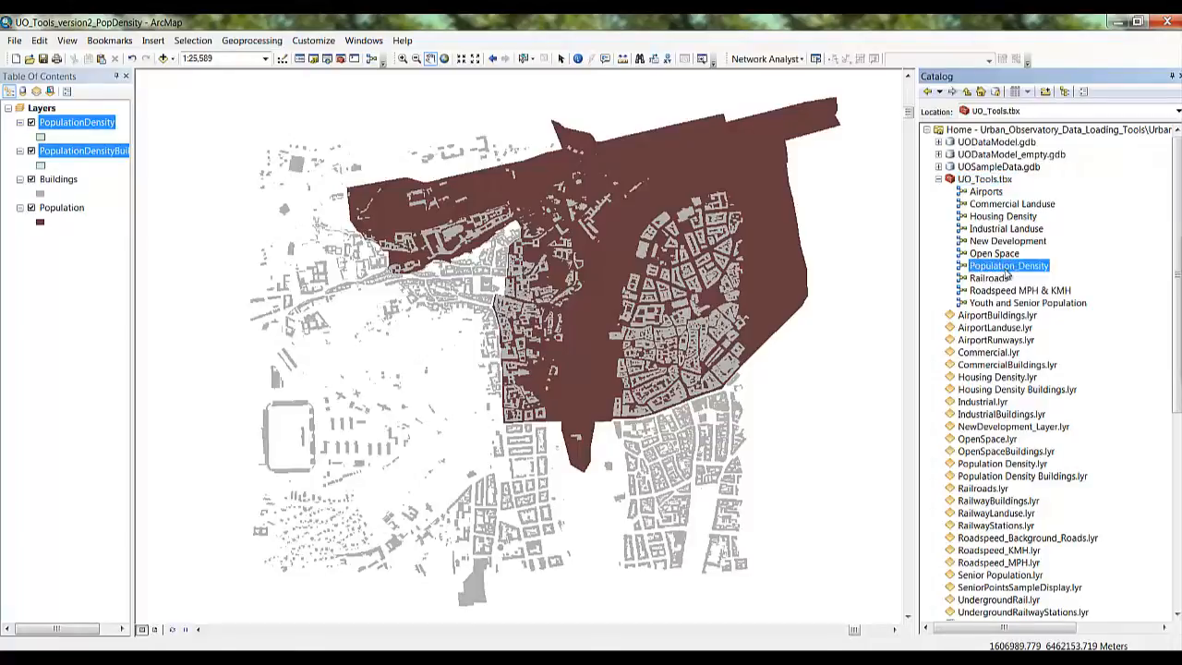
pyautogui.doubleClick(1008, 266)
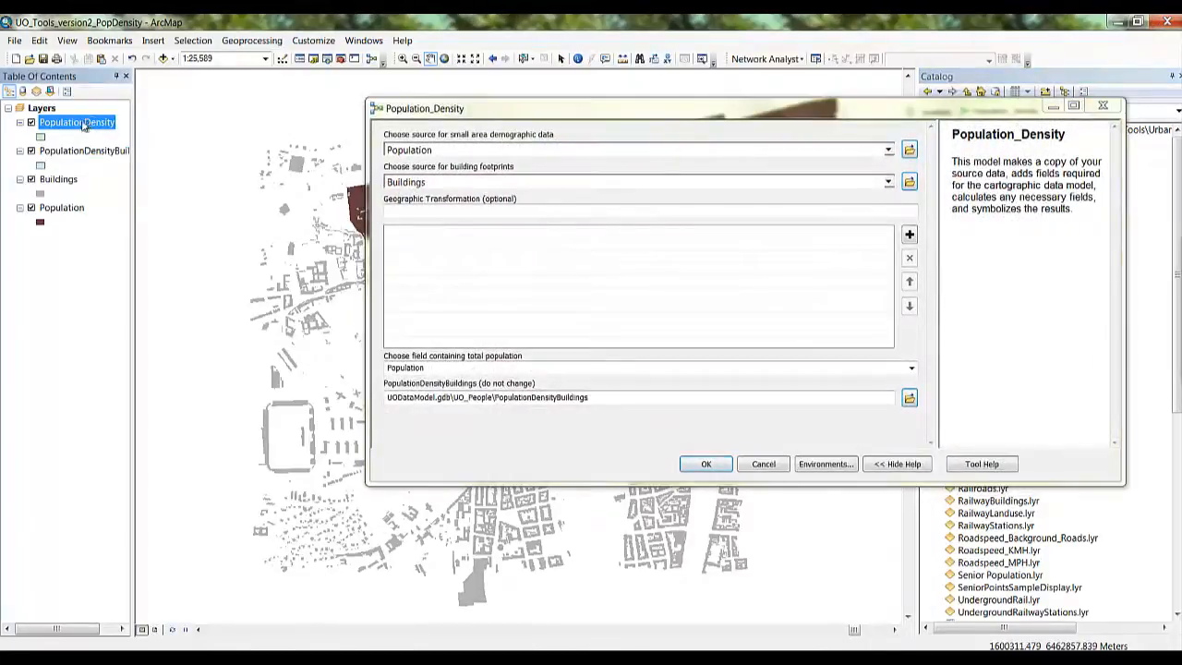
# Run Population_Density with the PopulationDensity source and Total_Population as the population field
pyautogui.click(637, 149)
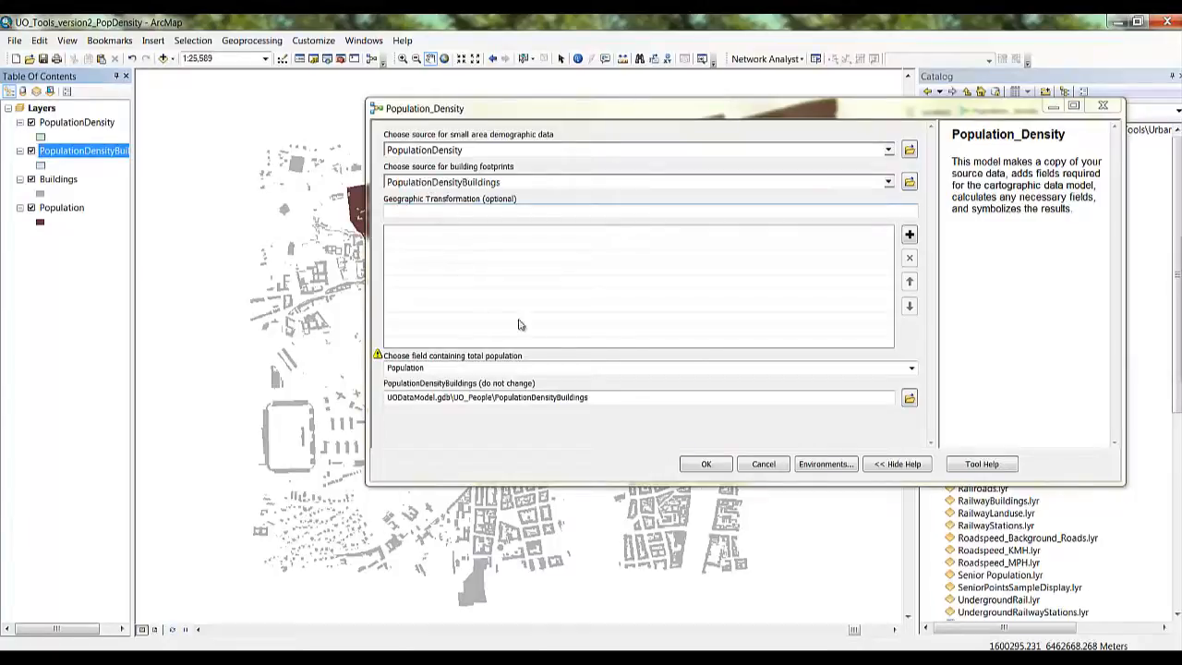
pyautogui.click(911, 367)
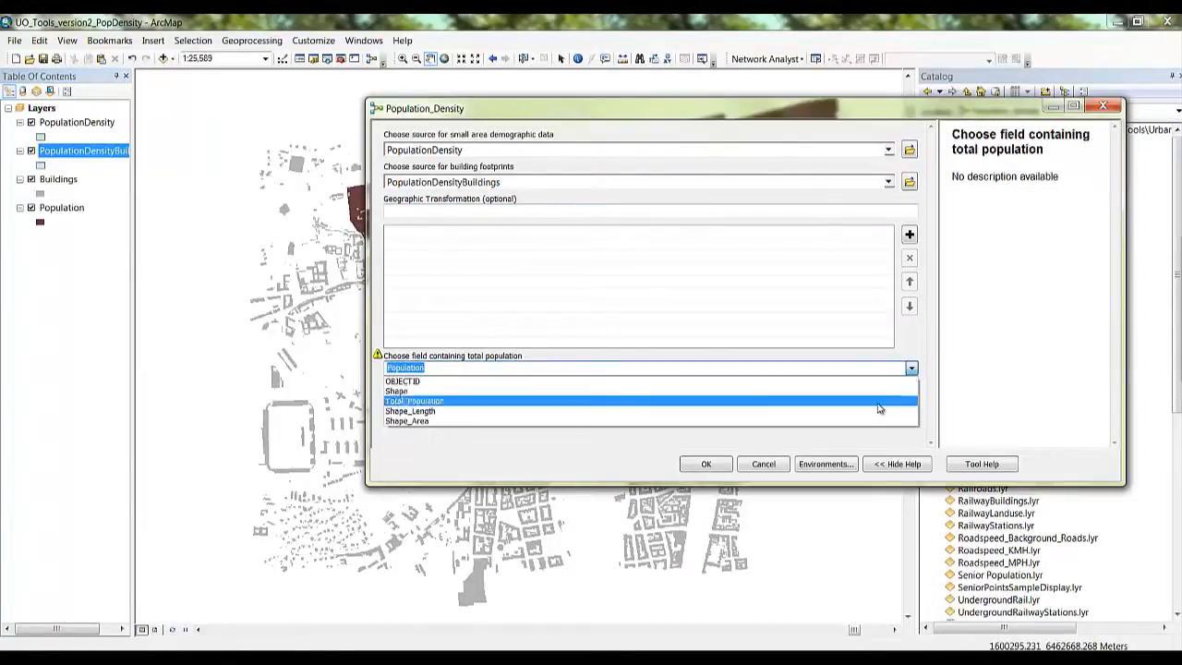
pyautogui.click(415, 399)
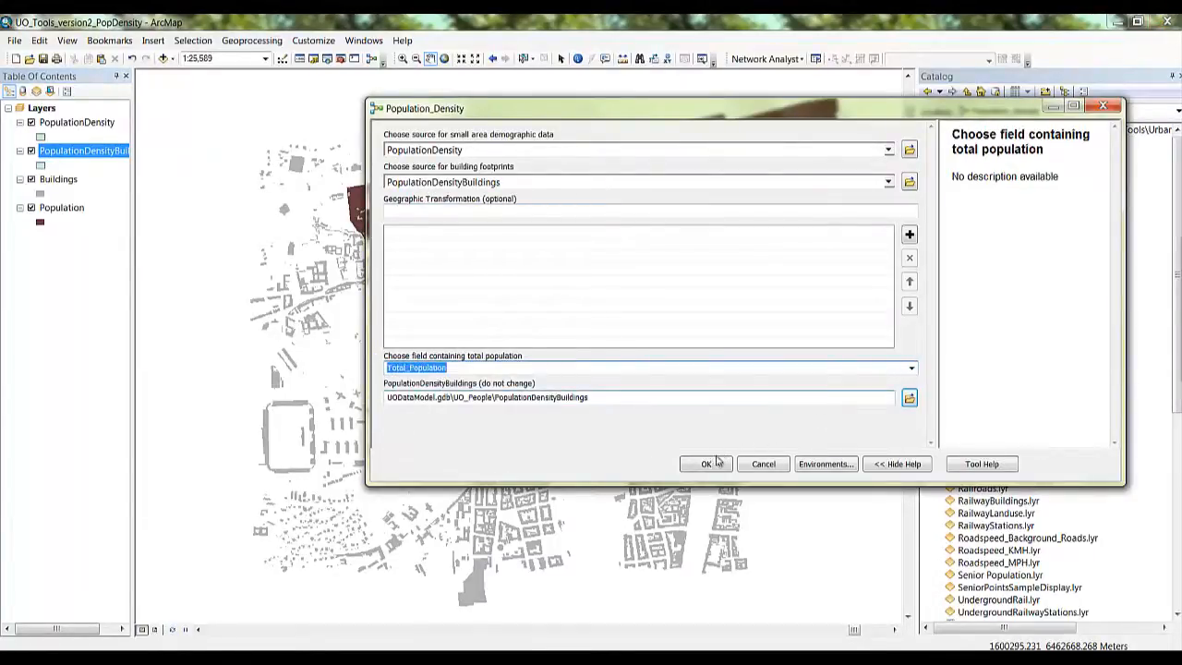
pyautogui.click(706, 464)
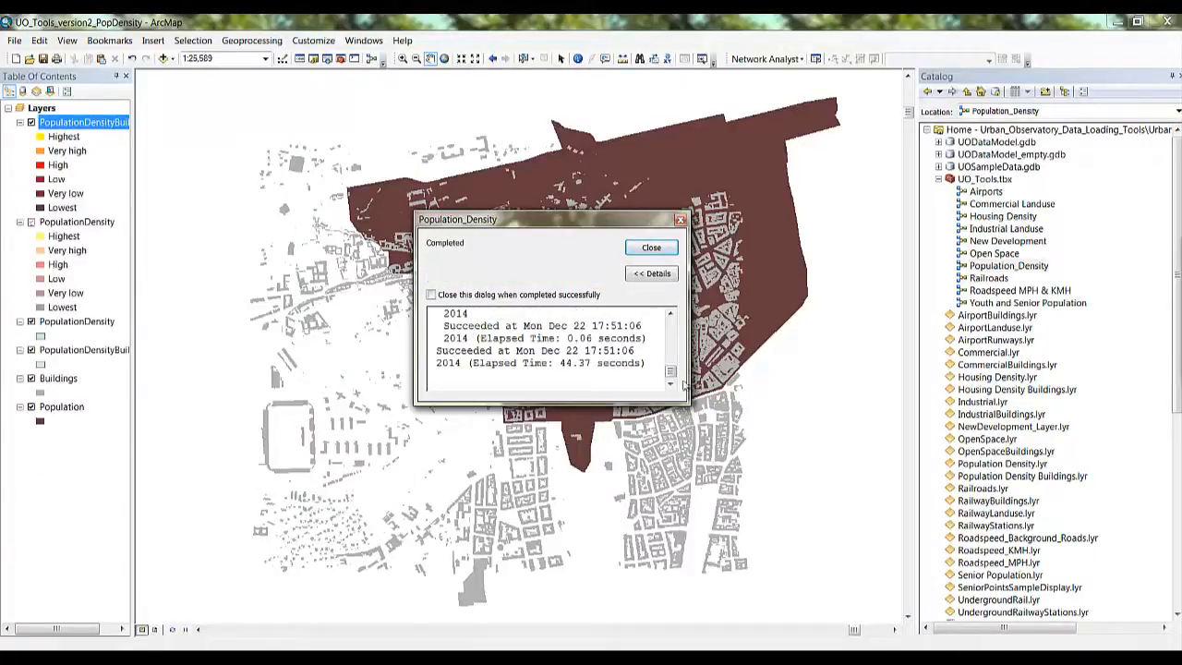
# Dismiss the completion report and zoom to the full population density buildings layer
pyautogui.click(651, 246)
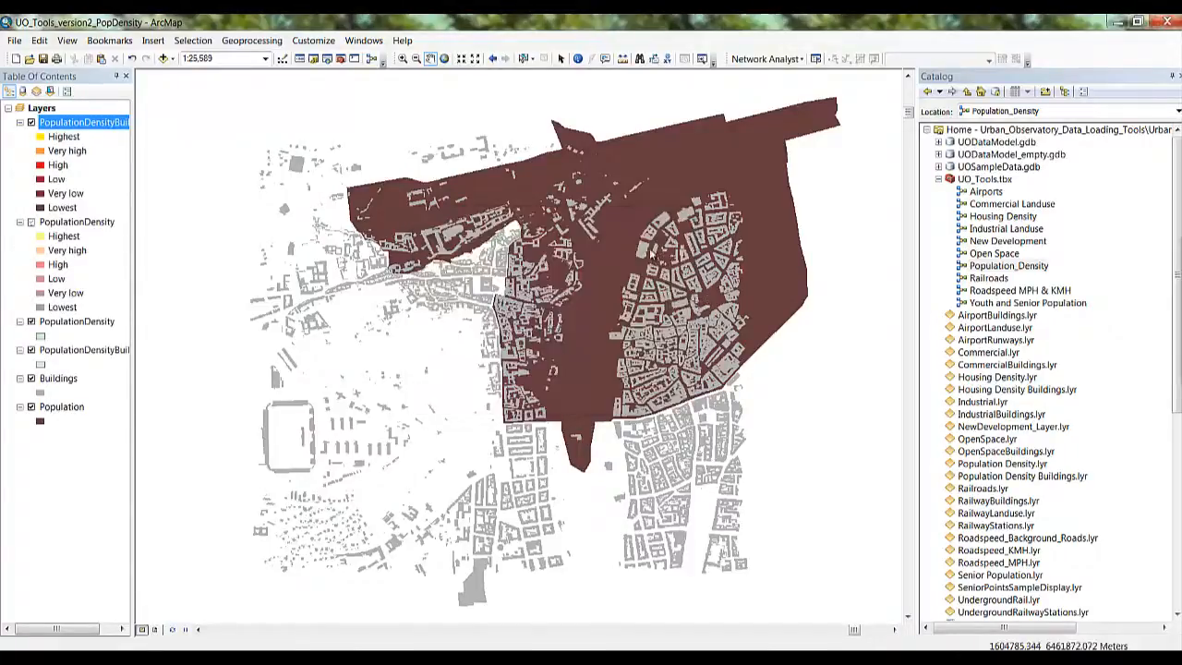
pyautogui.rightClick(83, 122)
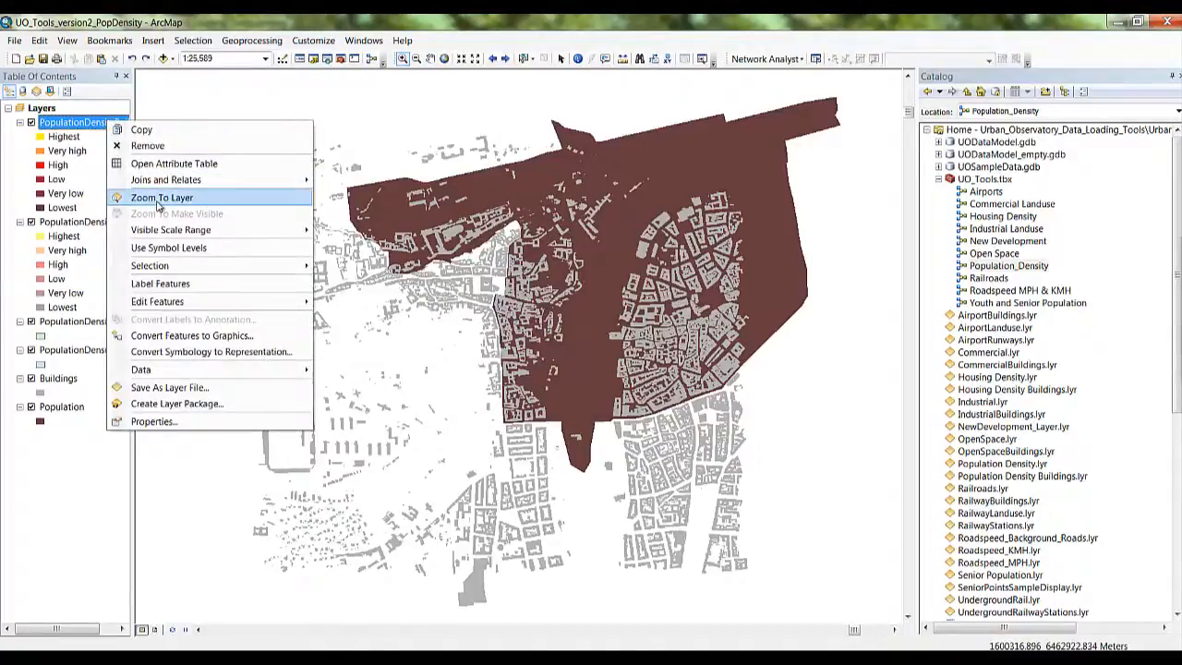
pyautogui.click(162, 198)
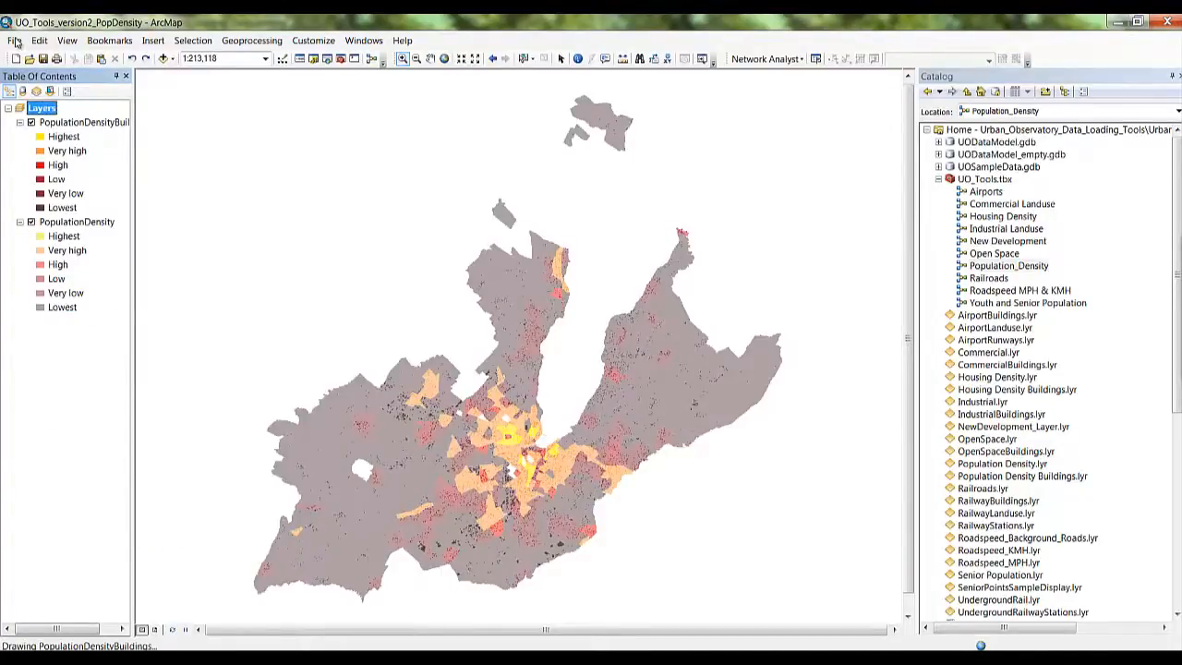
pyautogui.click(15, 40)
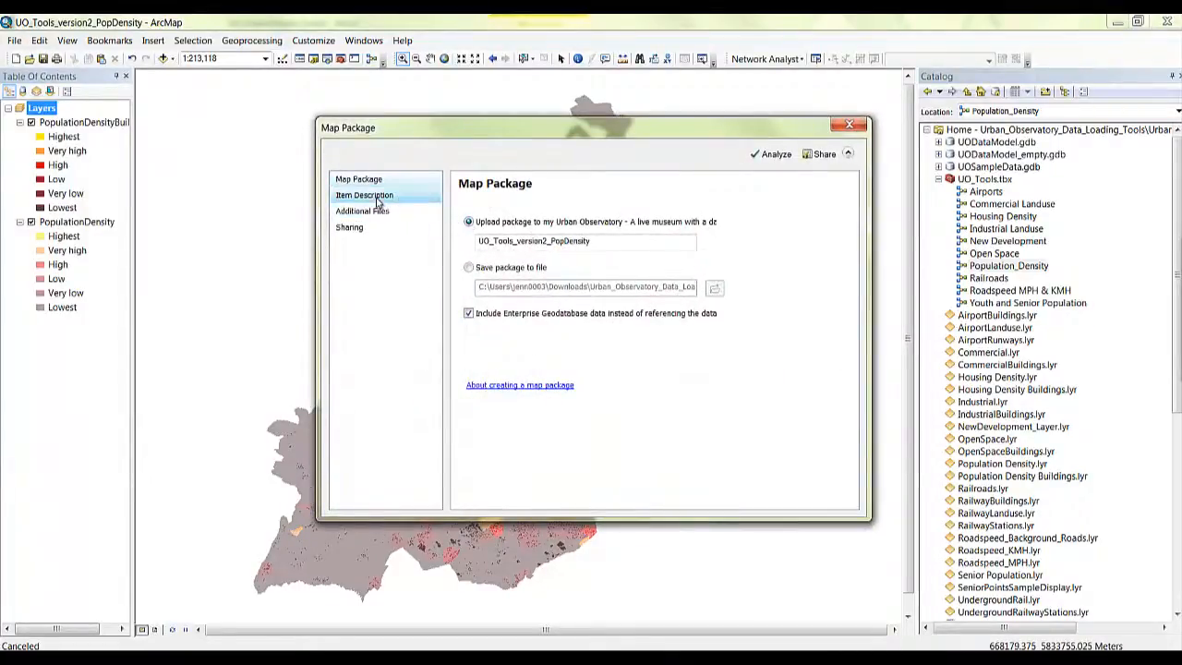
# Review Item Description and Additional Files, then share the package with Urban Observatory Curator Group members
pyautogui.click(364, 195)
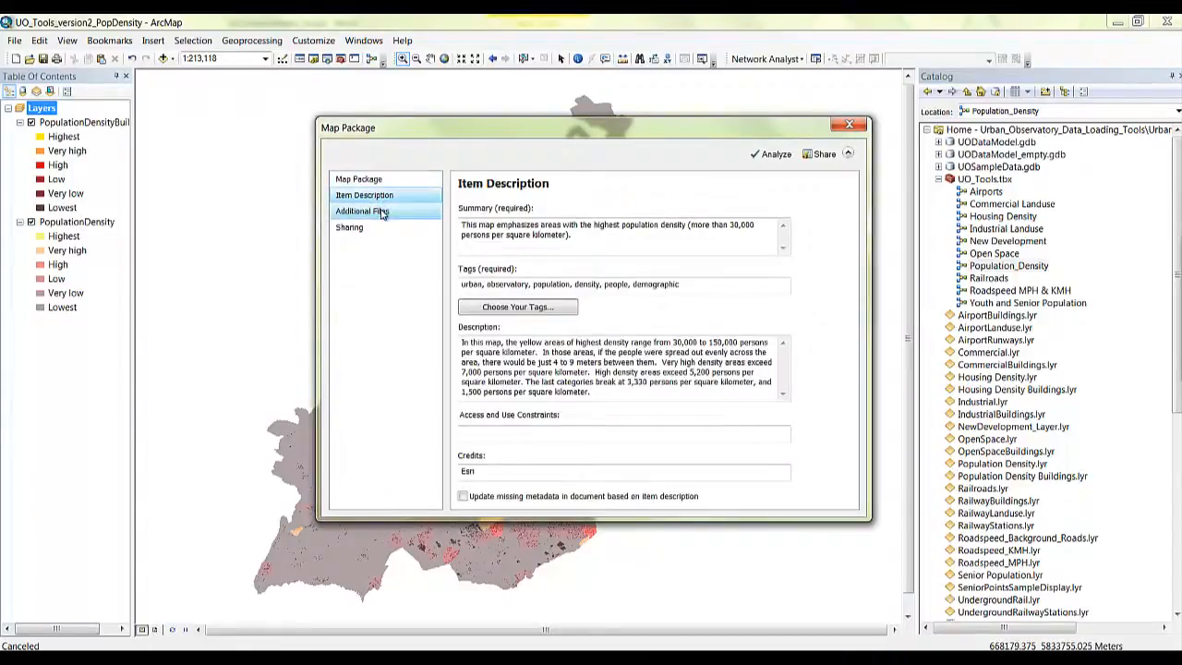
pyautogui.click(349, 227)
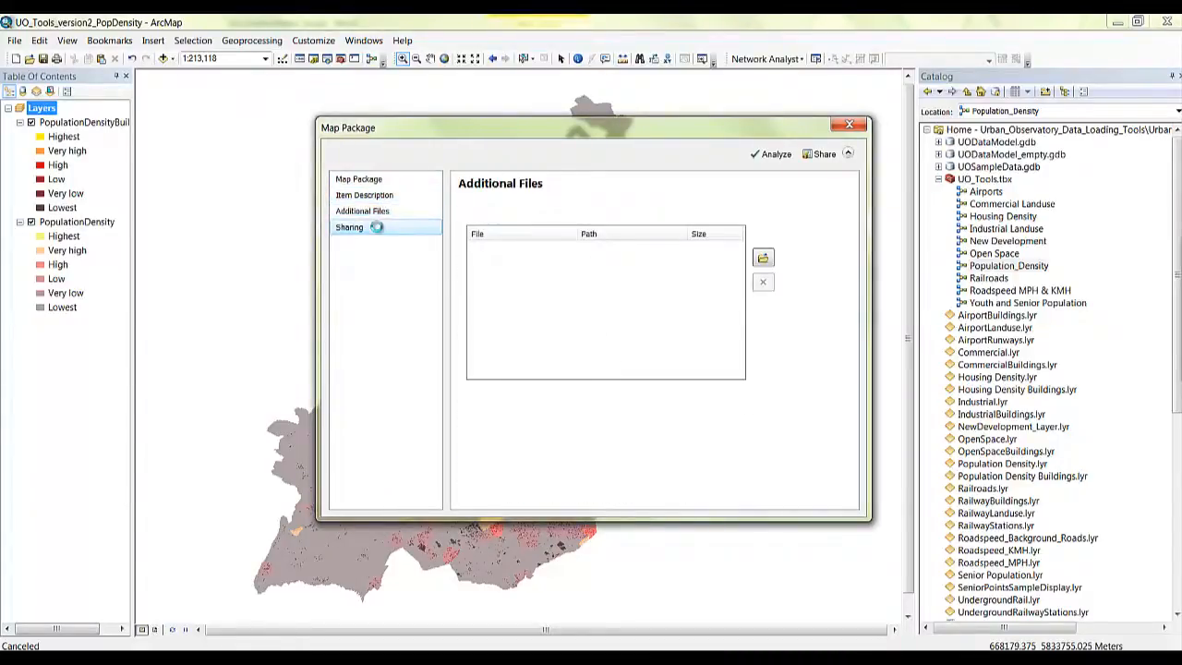
pyautogui.click(349, 227)
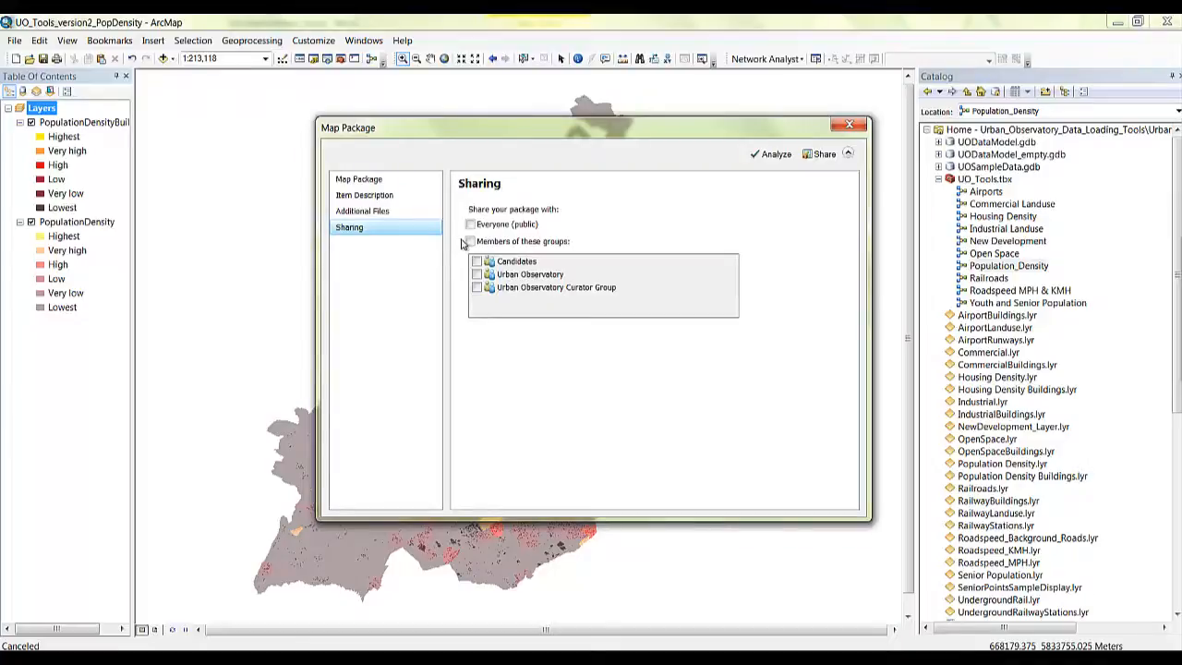
pyautogui.click(471, 241)
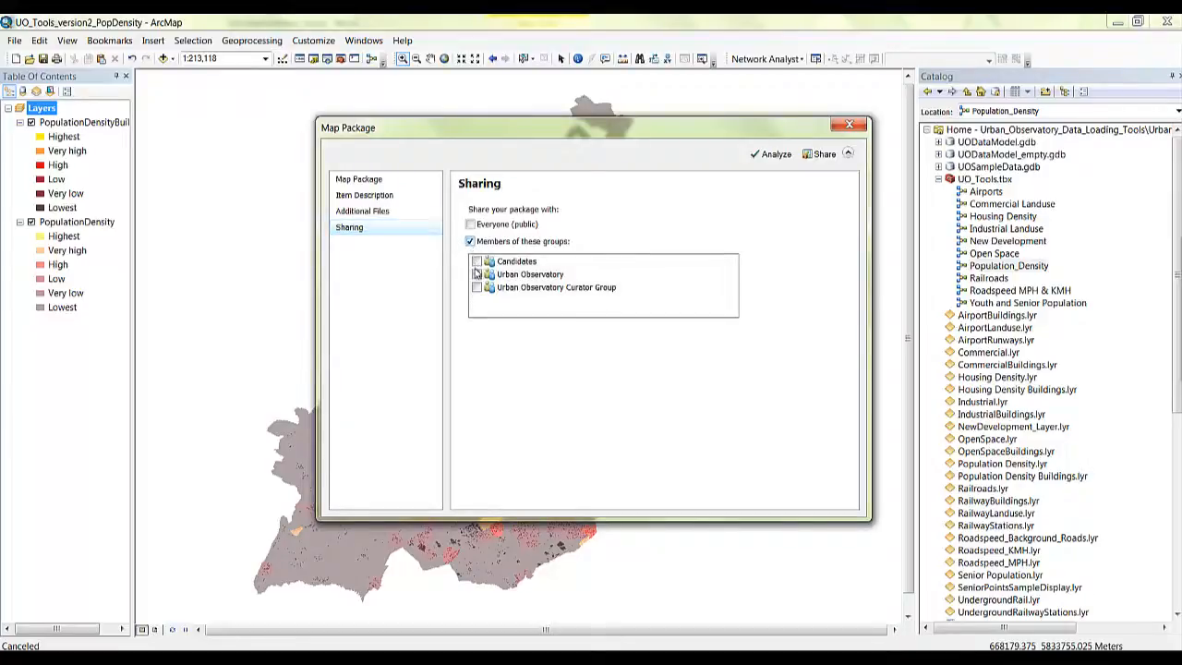
pyautogui.click(477, 287)
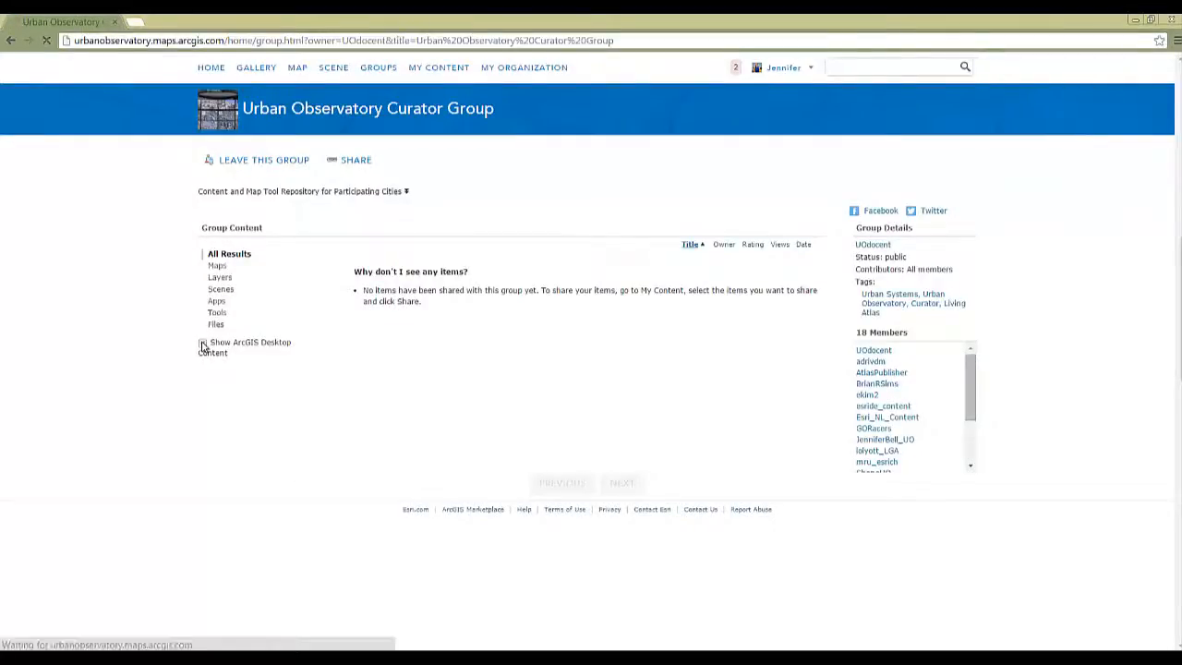
# Show ArcGIS Desktop content on the group page and open the UO_Tools_version2_PopDensity item
pyautogui.click(202, 342)
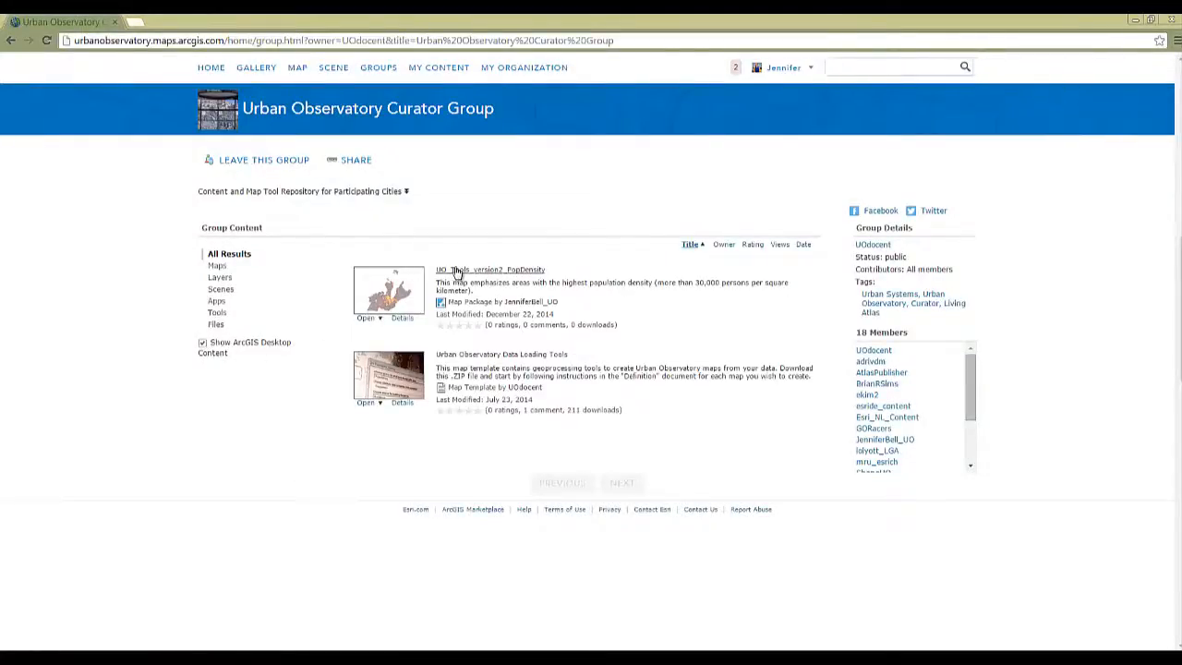
pyautogui.click(491, 269)
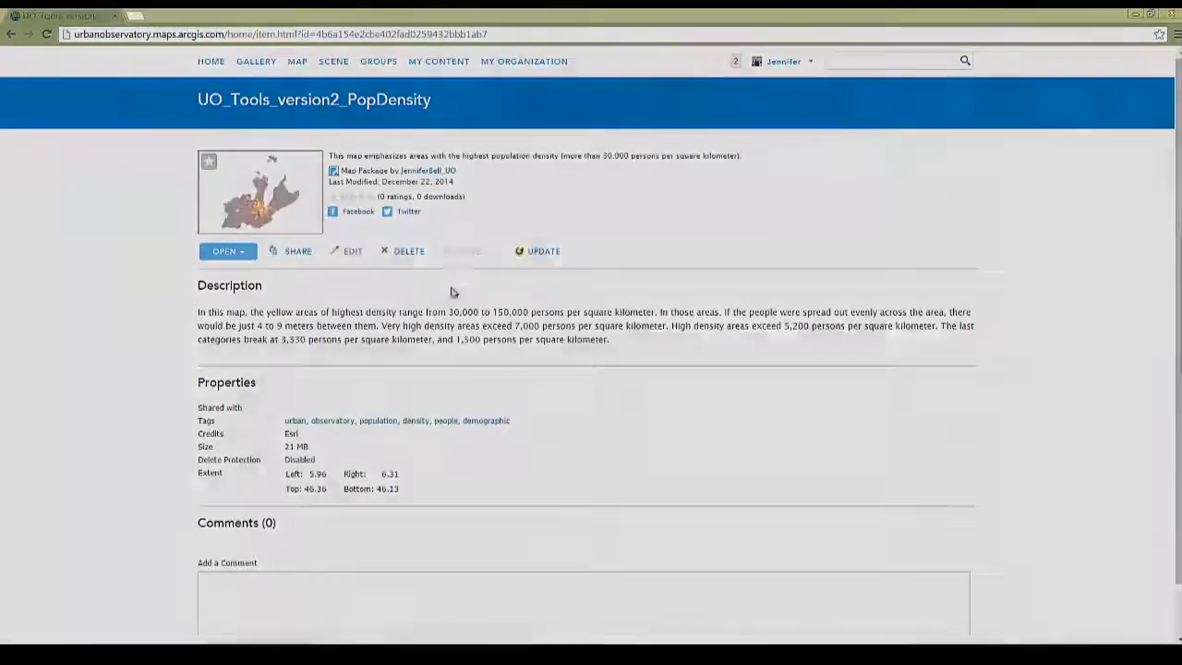